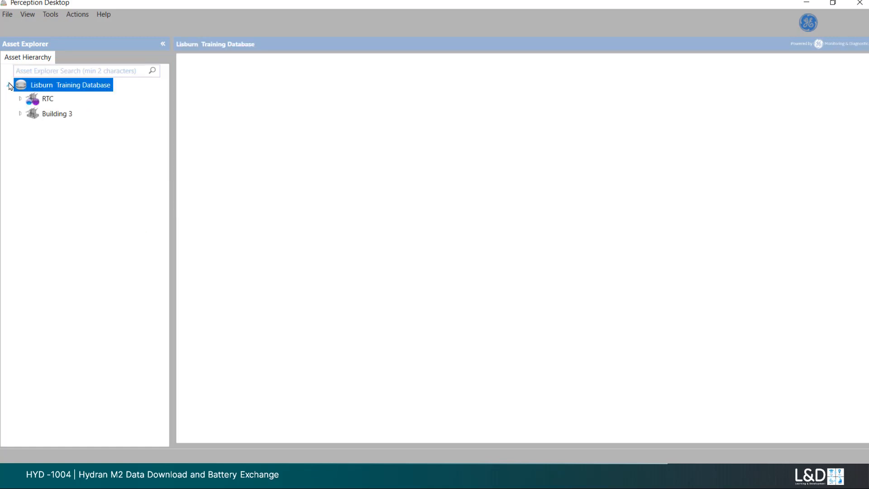
- Expand Building 3 and Wetroom in the Asset Hierarchy and select Hydran M2/M2-X_1
{"action": "left_click", "coordinate": [19, 114]}
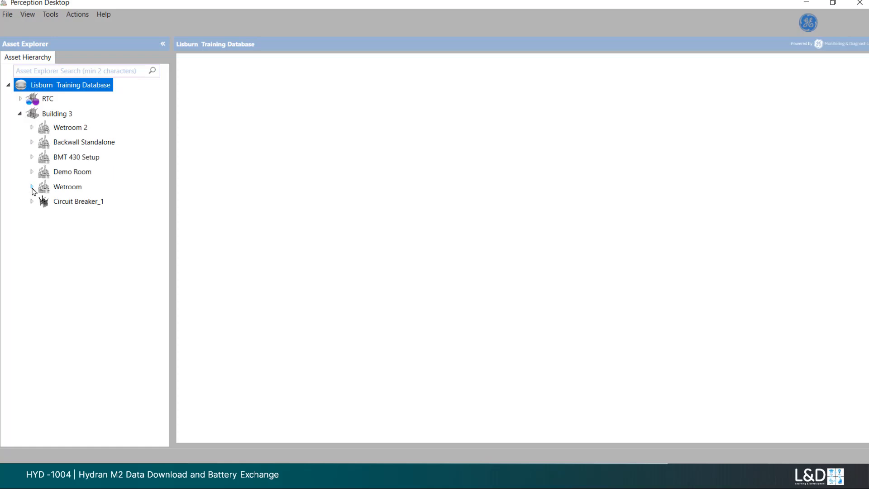
{"action": "left_click", "coordinate": [32, 186]}
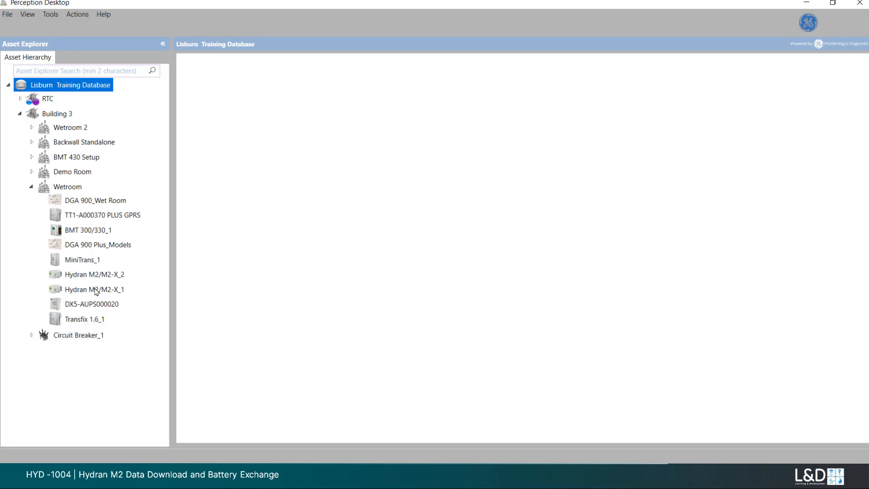
{"action": "left_click", "coordinate": [95, 289]}
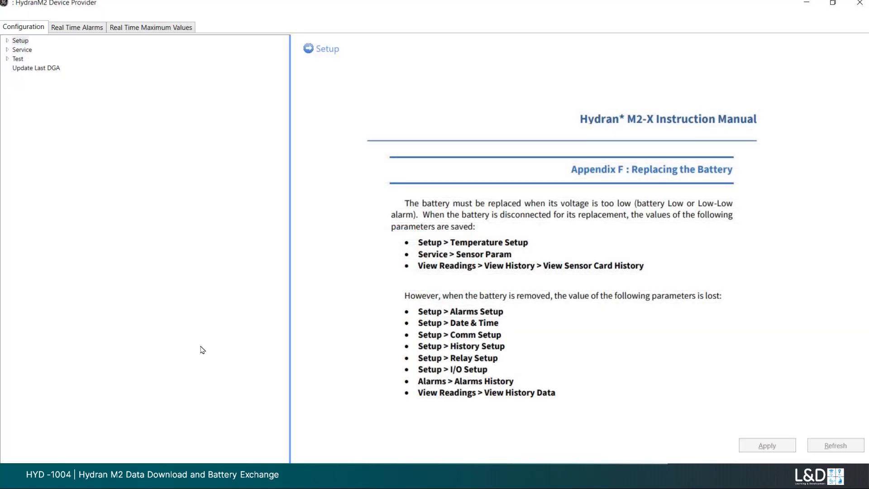
{"action": "mouse_move", "coordinate": [15, 53]}
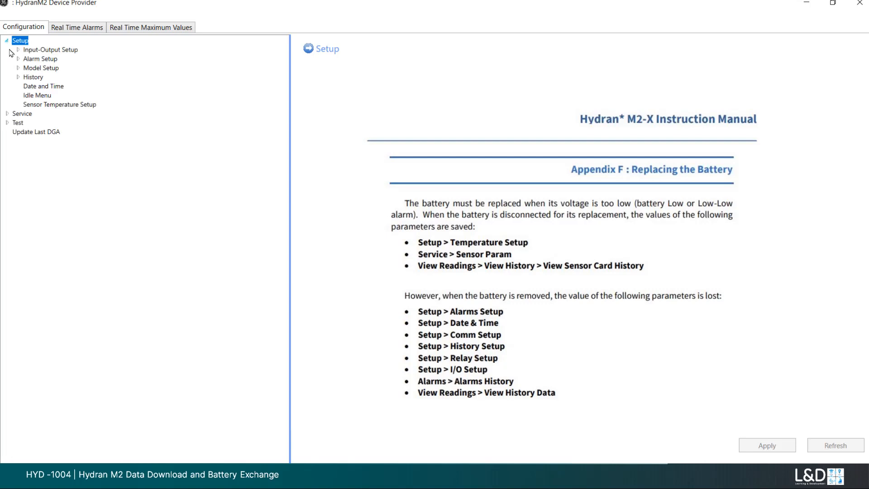
- Review the Hydran Daily Trend and Hourly Trend alarm settings under Alarm Setup
{"action": "left_click", "coordinate": [18, 59]}
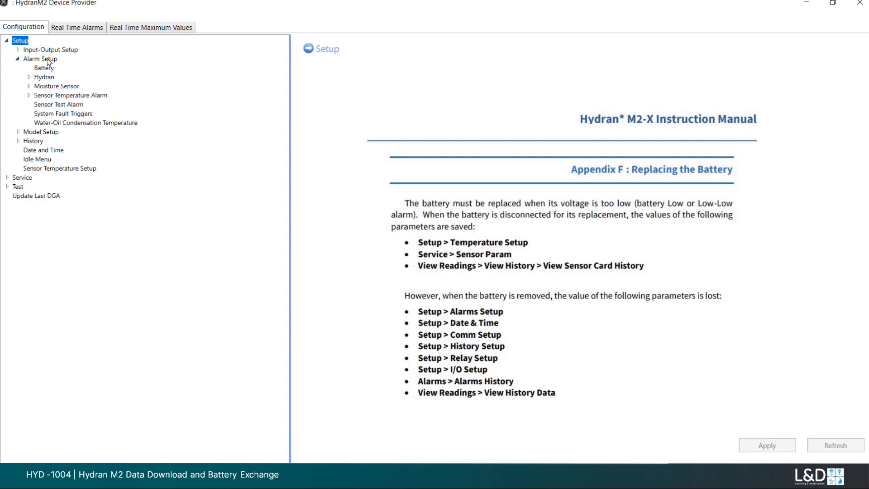
{"action": "left_click", "coordinate": [40, 59]}
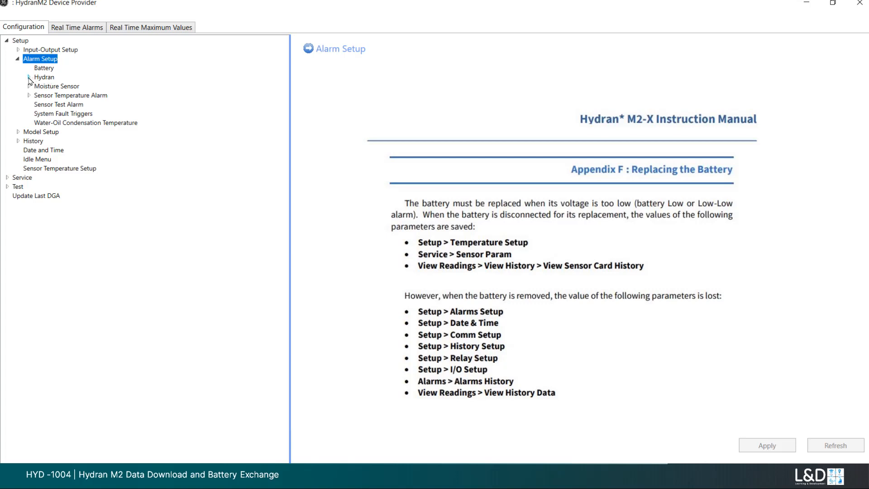
{"action": "left_click", "coordinate": [44, 77]}
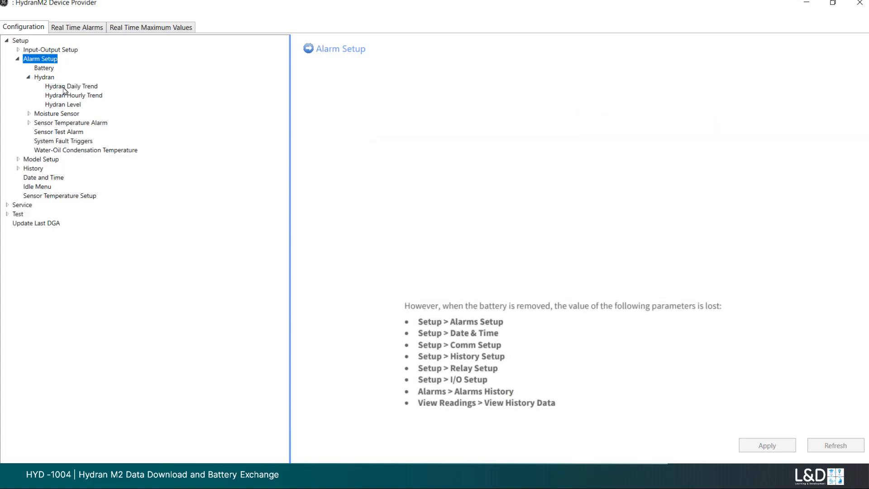
{"action": "left_click", "coordinate": [71, 86]}
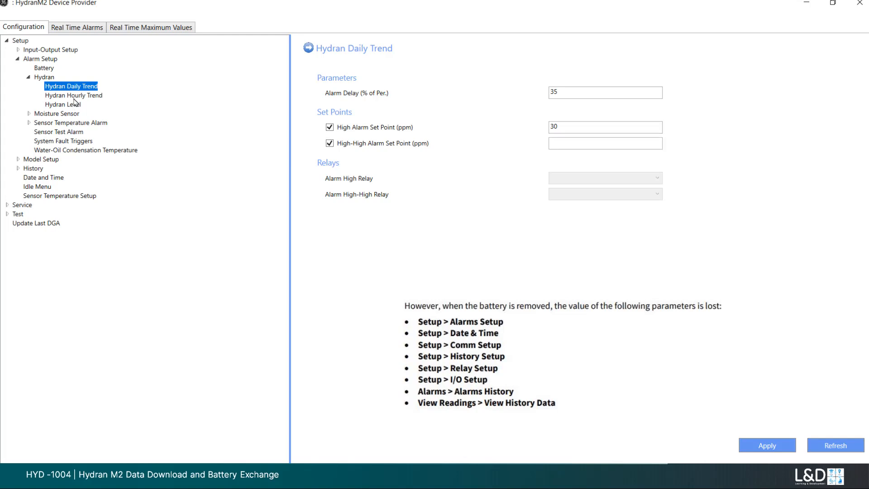
{"action": "left_click", "coordinate": [74, 95]}
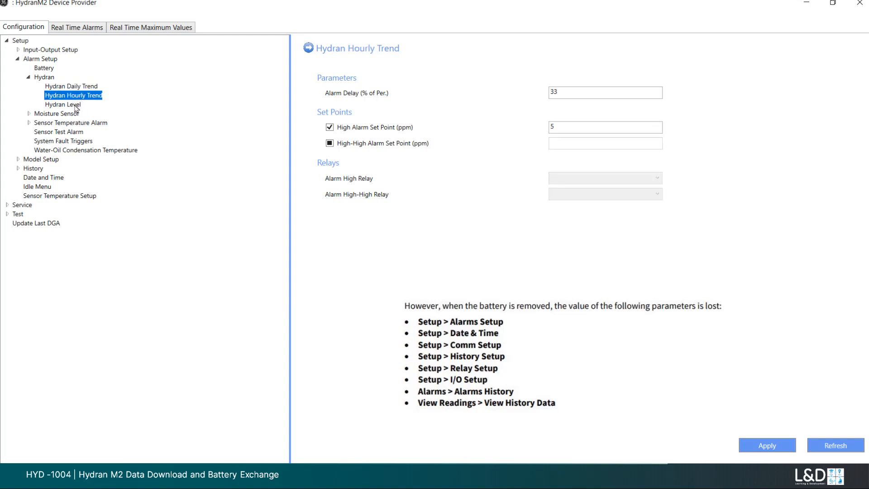
- View the Hydran Level alarm set points with relays 3 and 4 assigned
{"action": "left_click", "coordinate": [62, 104]}
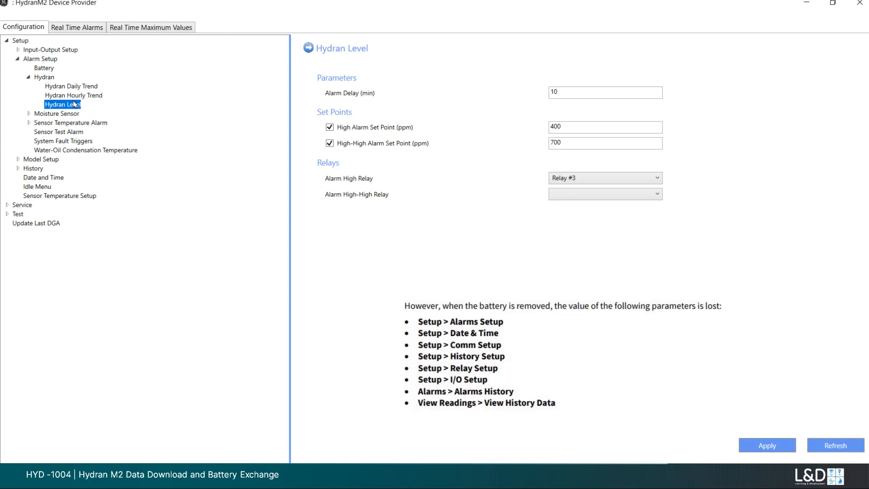
{"action": "left_click", "coordinate": [605, 194]}
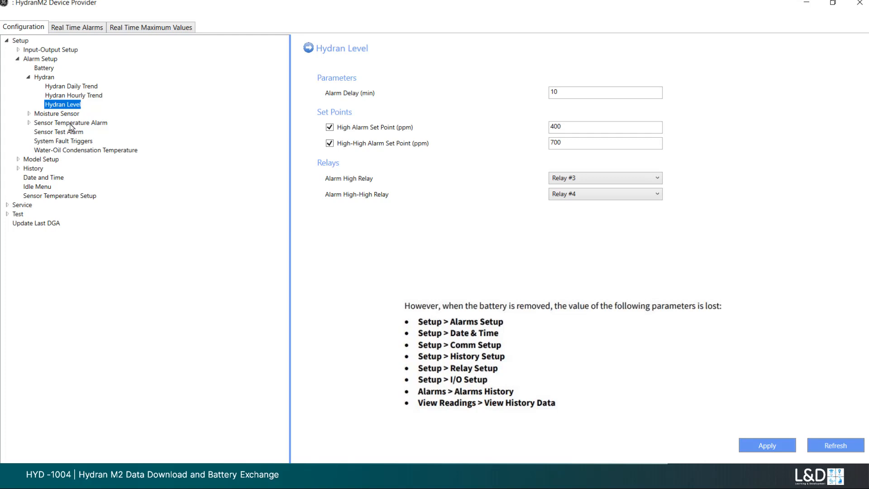
{"action": "mouse_move", "coordinate": [68, 208]}
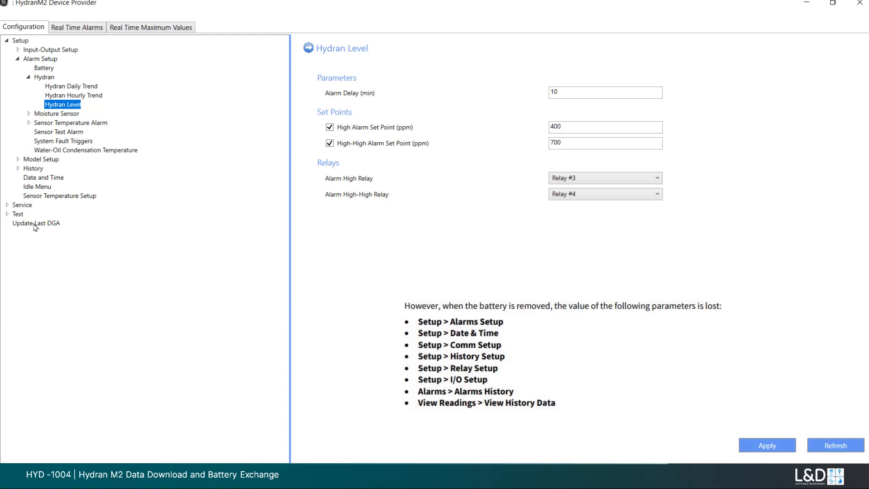
{"action": "left_click", "coordinate": [19, 168]}
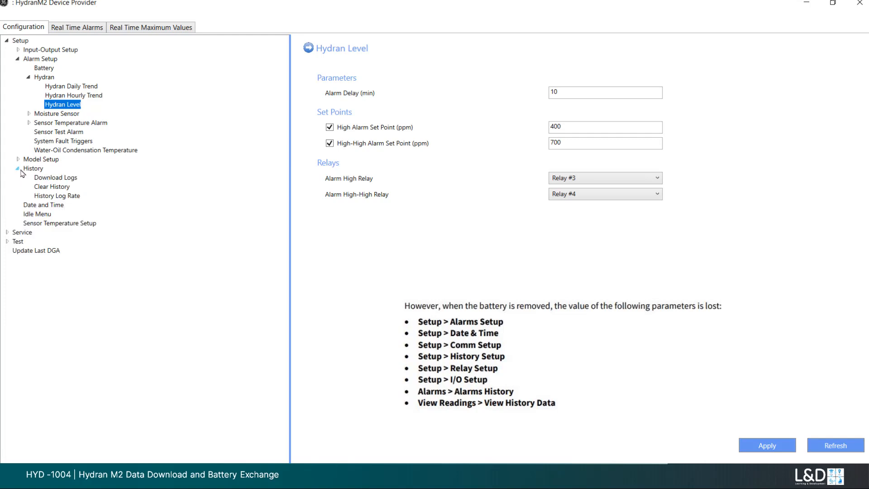
- Review the History log download options and start downloading the device logs
{"action": "left_click", "coordinate": [55, 177]}
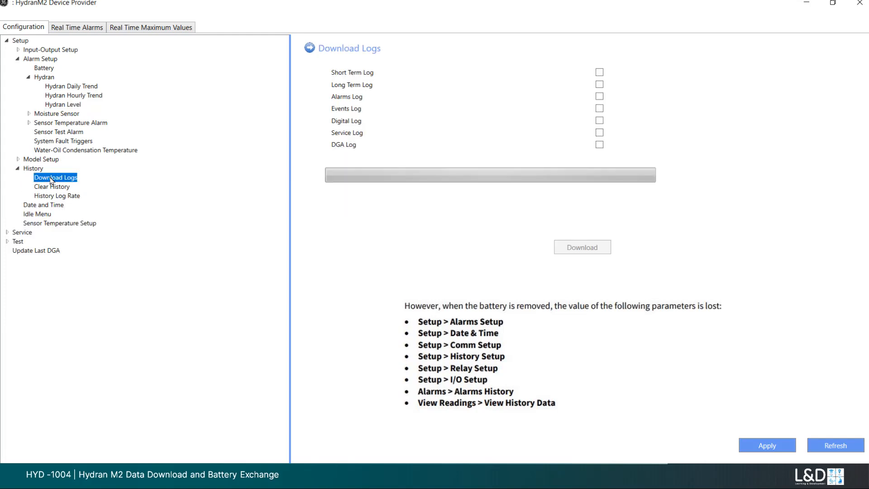
{"action": "mouse_move", "coordinate": [601, 86]}
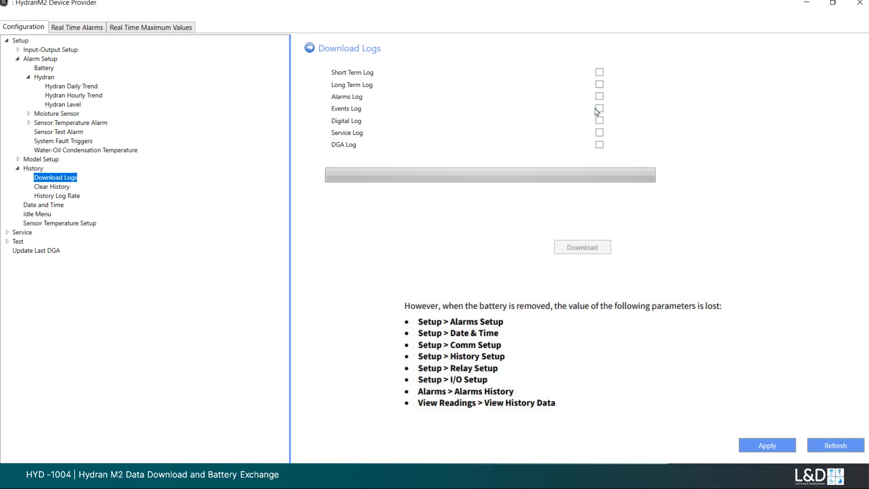
{"action": "mouse_move", "coordinate": [593, 250]}
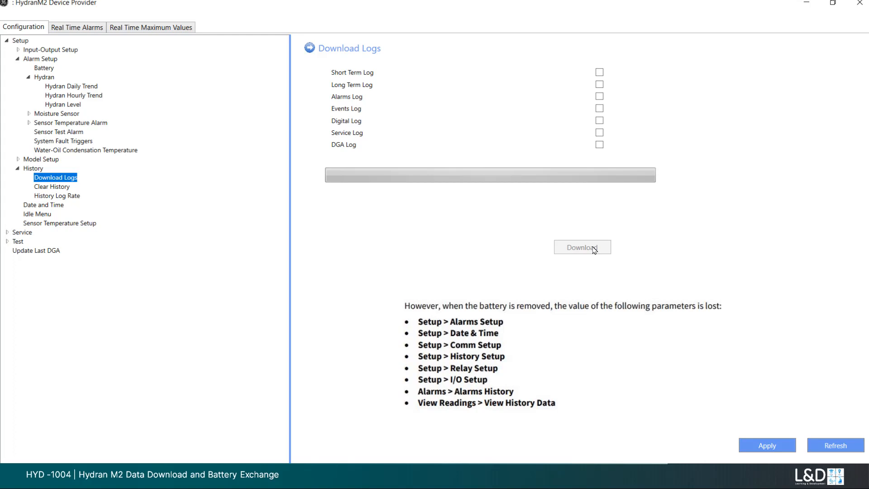
{"action": "left_click", "coordinate": [582, 247]}
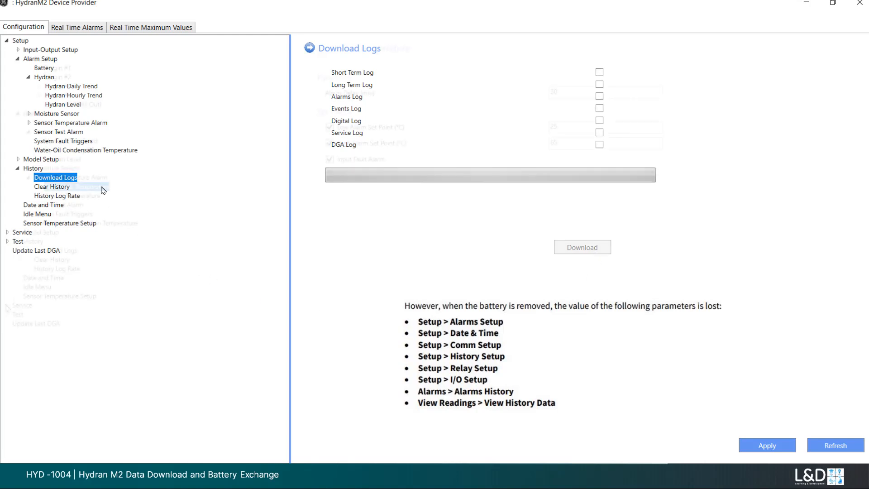
{"action": "left_click", "coordinate": [76, 186]}
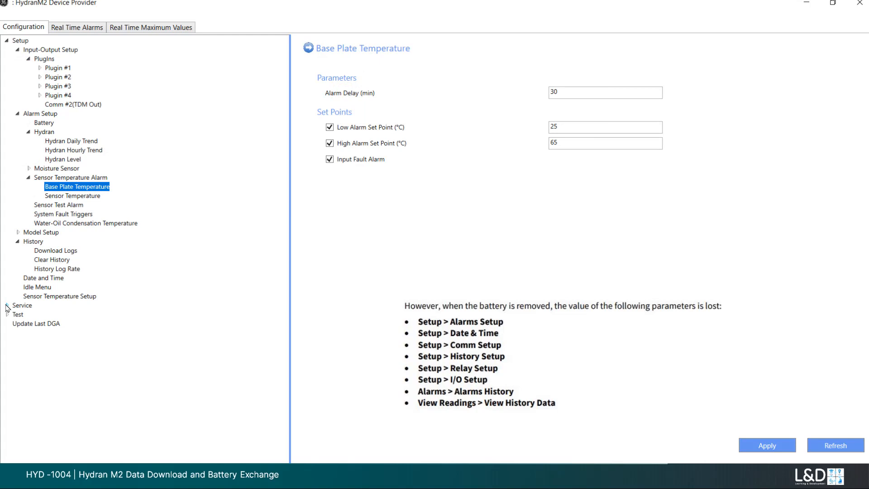
- View the monitor's System Information and Sensor Information under View Service Data
{"action": "left_click", "coordinate": [8, 305]}
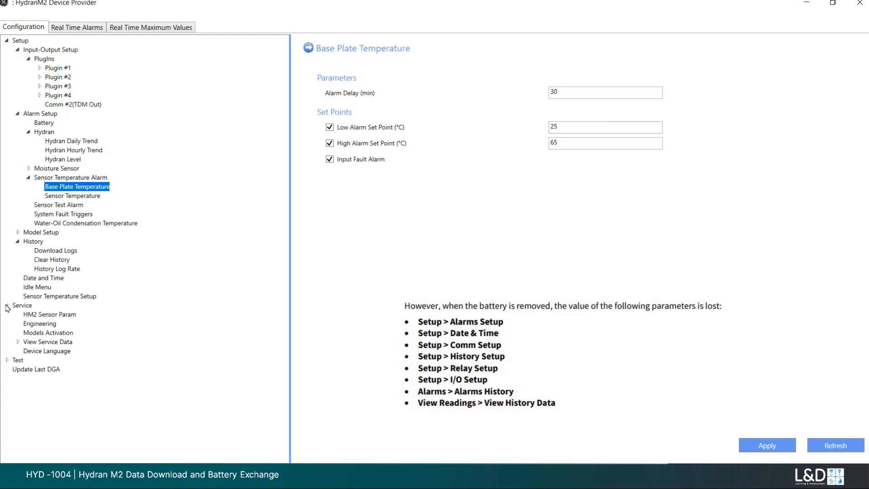
{"action": "left_click", "coordinate": [19, 342]}
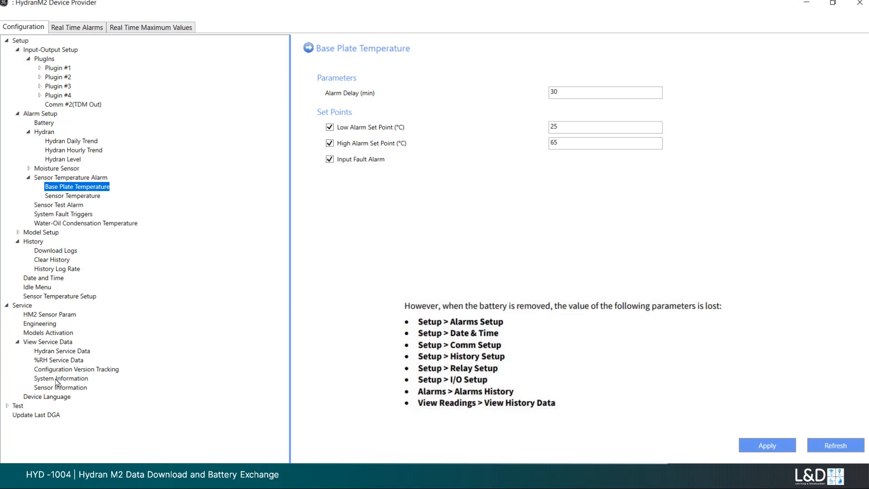
{"action": "left_click", "coordinate": [60, 378]}
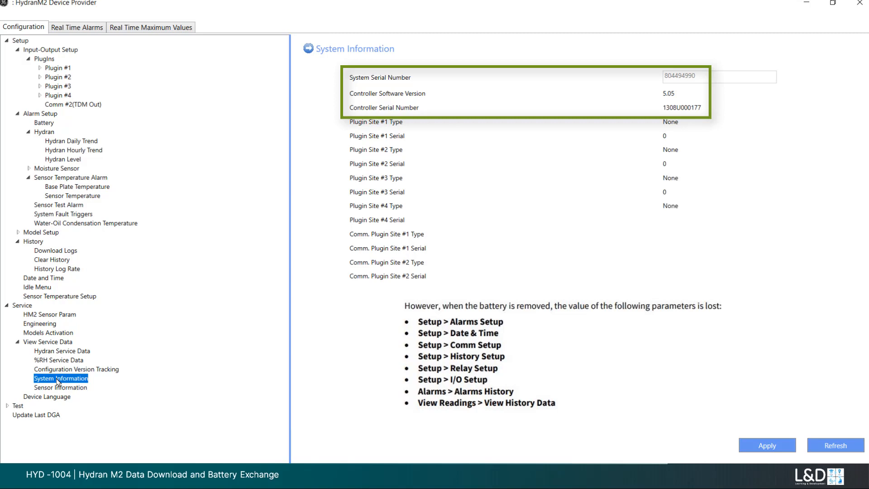
{"action": "left_click", "coordinate": [835, 446]}
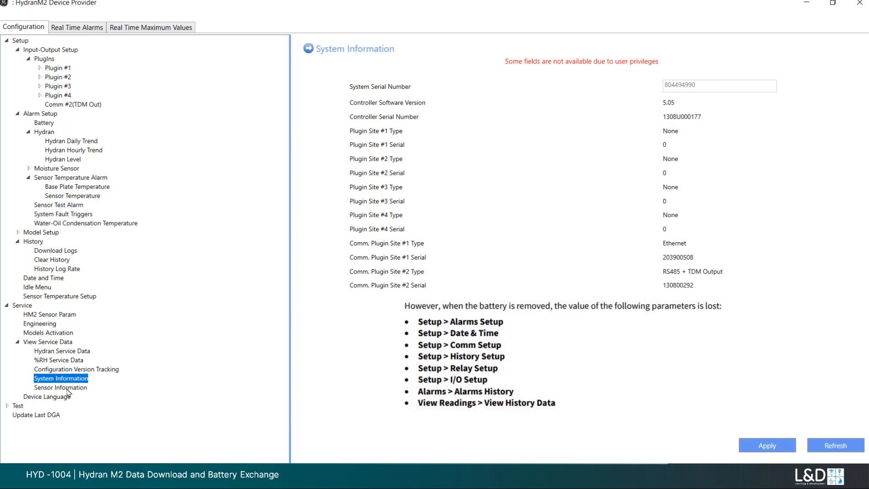
{"action": "left_click", "coordinate": [60, 386]}
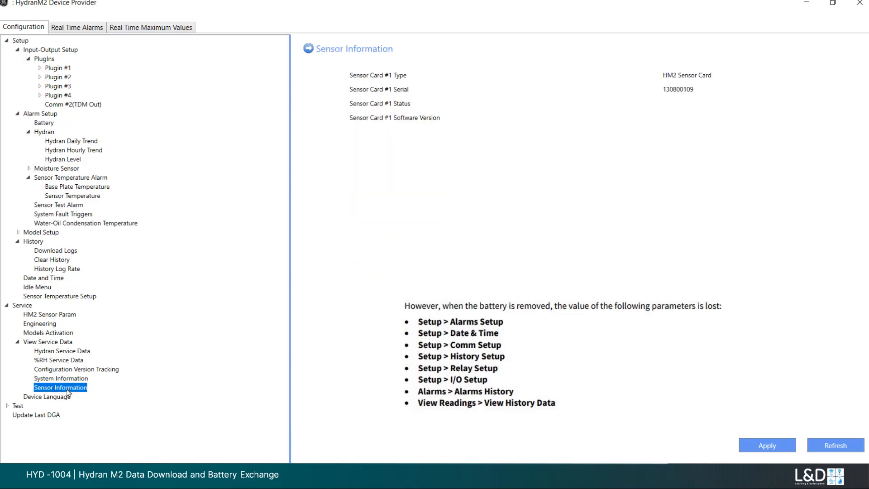
{"action": "left_click", "coordinate": [835, 445]}
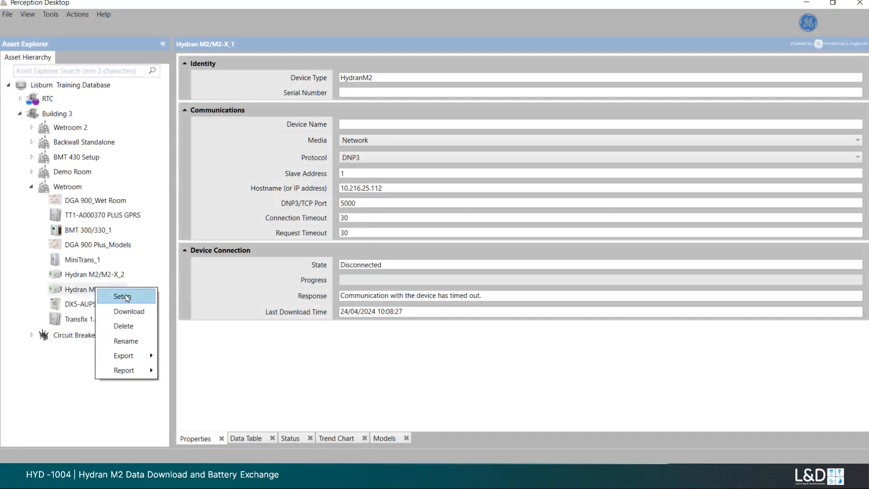
- Choose Setup on Hydran M2/M2-X_1 to reconnect to the disconnected monitor
{"action": "left_click", "coordinate": [119, 295]}
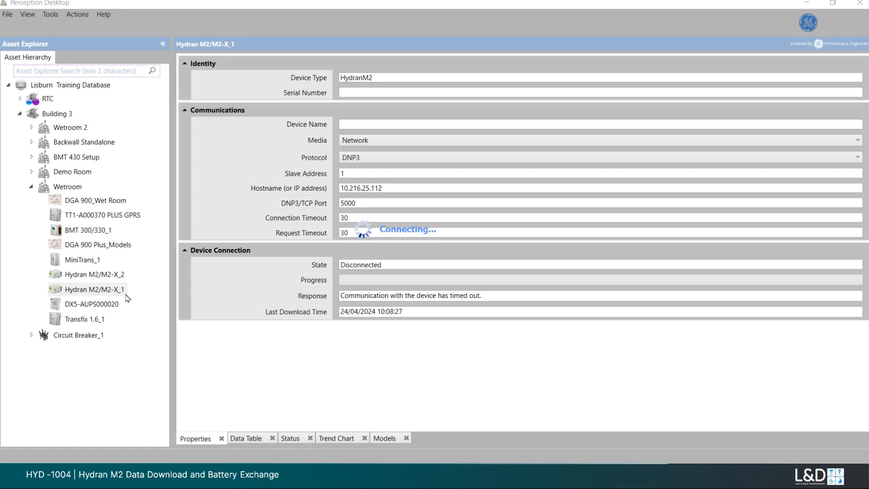